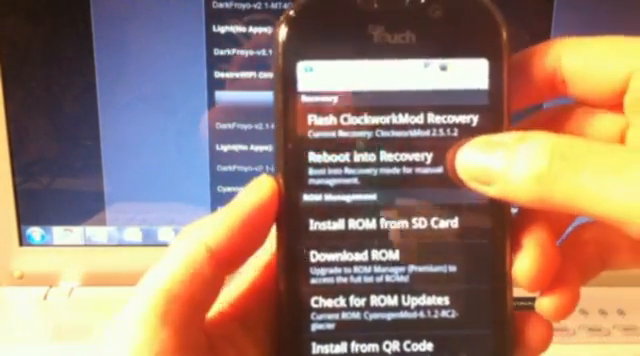
Request a reboot into ClockworkMod Recovery 2.5.1.2 to bring up the confirmation prompt.
left_click(365, 163)
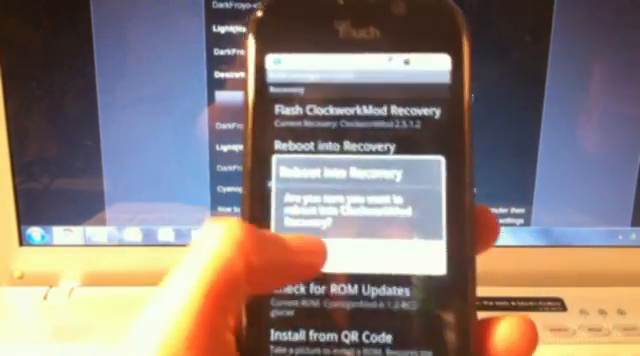